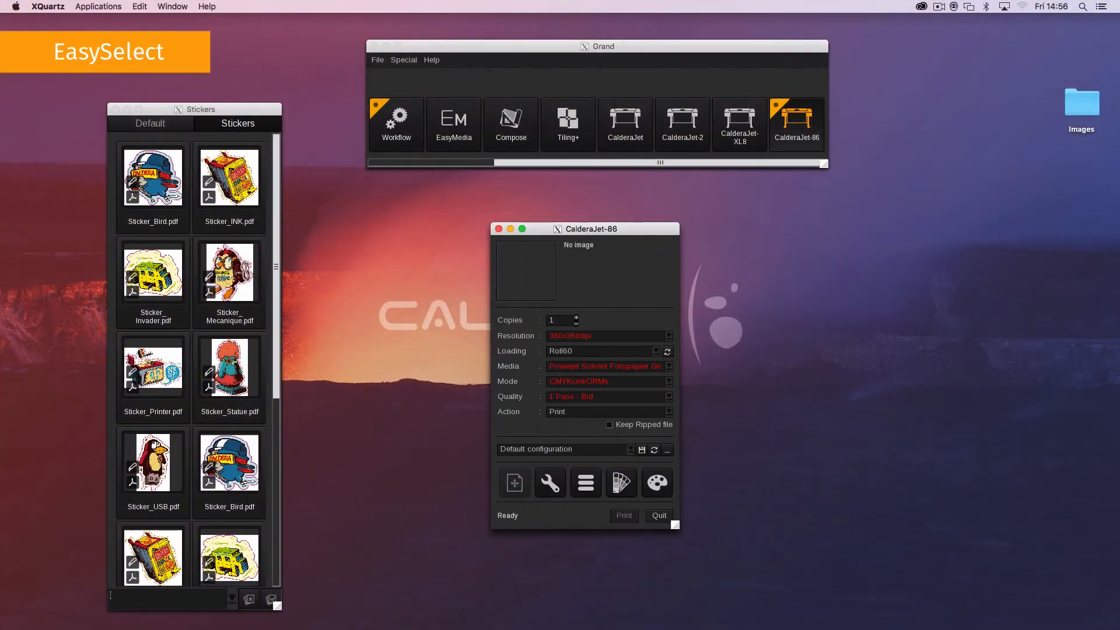
- Load Sticker_Bird.pdf on the CalderaJet-86 and set Loading to Custom (Roll 1625.6 mm)
left_click(151, 175)
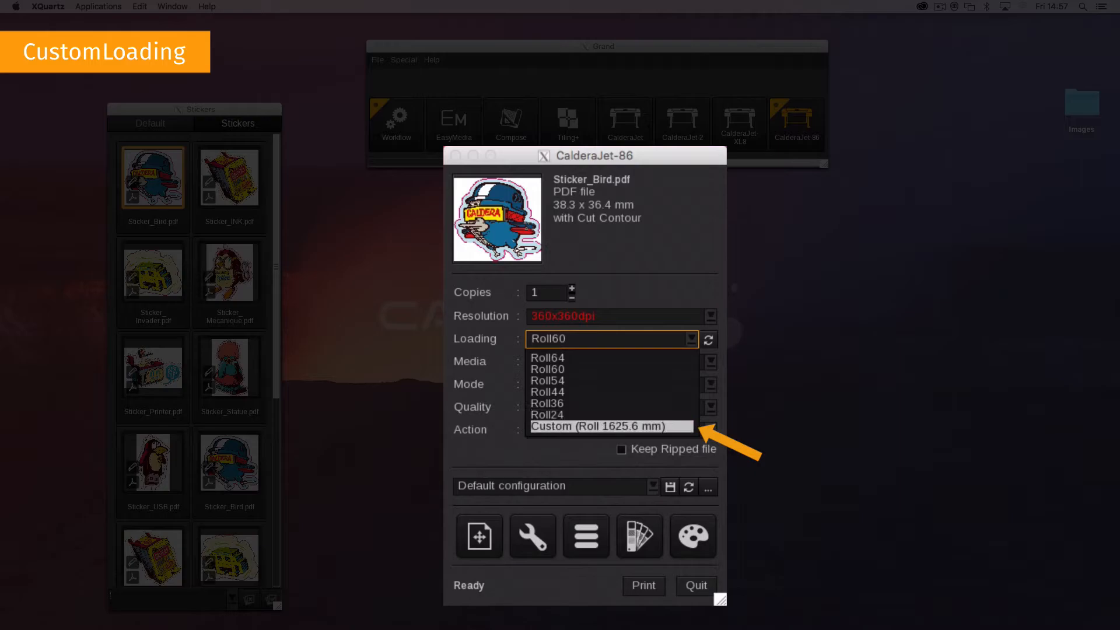
left_click(607, 426)
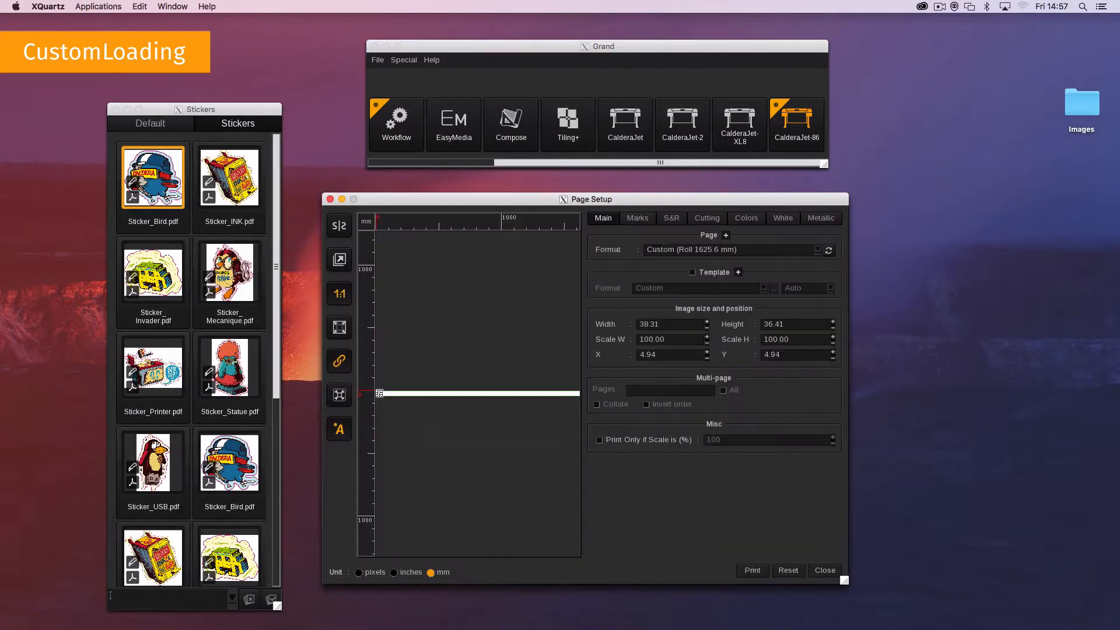
left_click(727, 234)
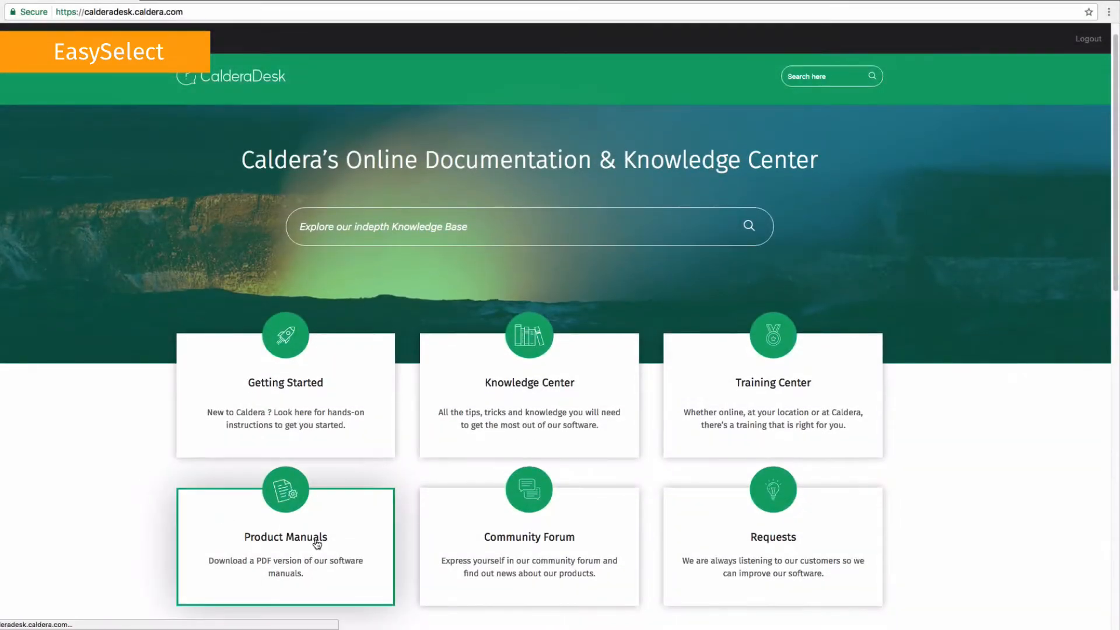
- From Product Manuals, view the Caldera RIP V11.1 What's New PDF under RIP
left_click(284, 537)
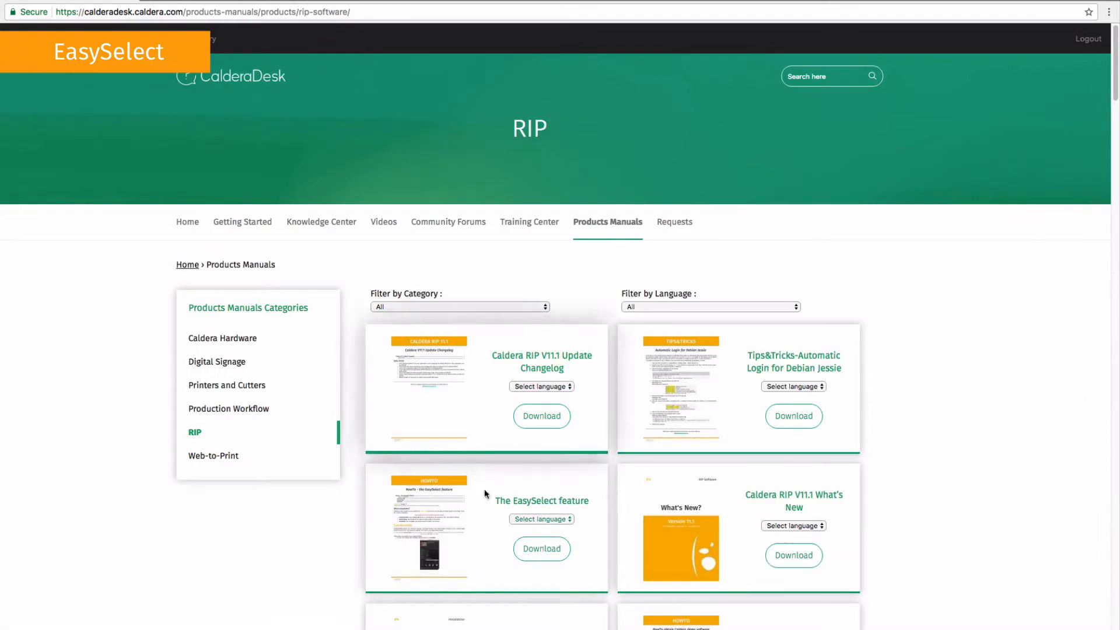
left_click(540, 548)
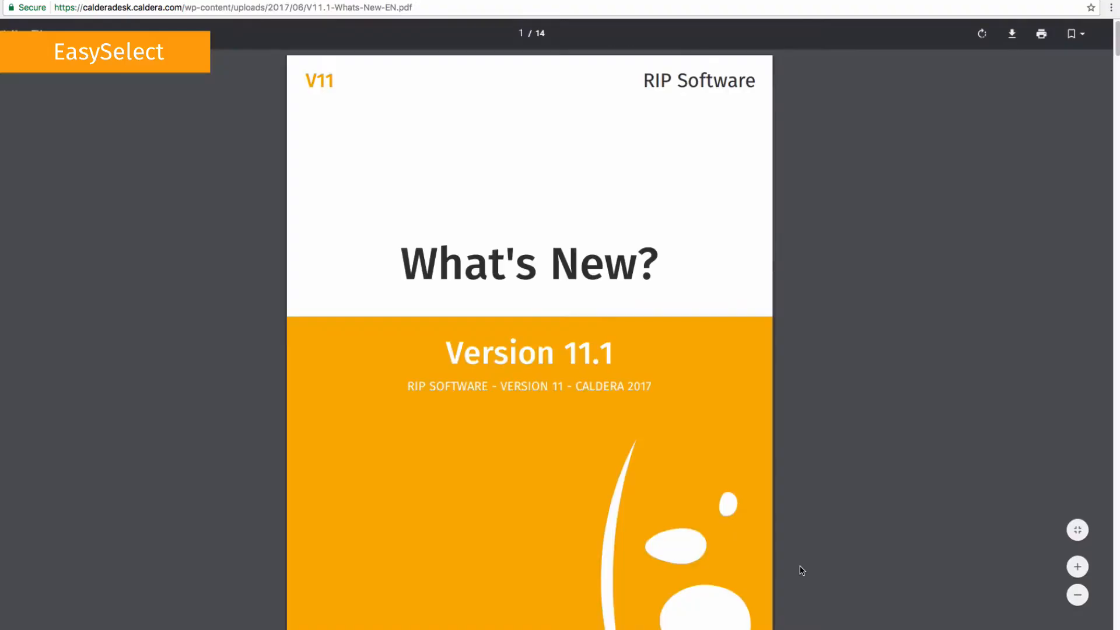
- Scroll the What's New PDF to the New Features pages on EasySelect and CustomLoading
scroll("down", 3)
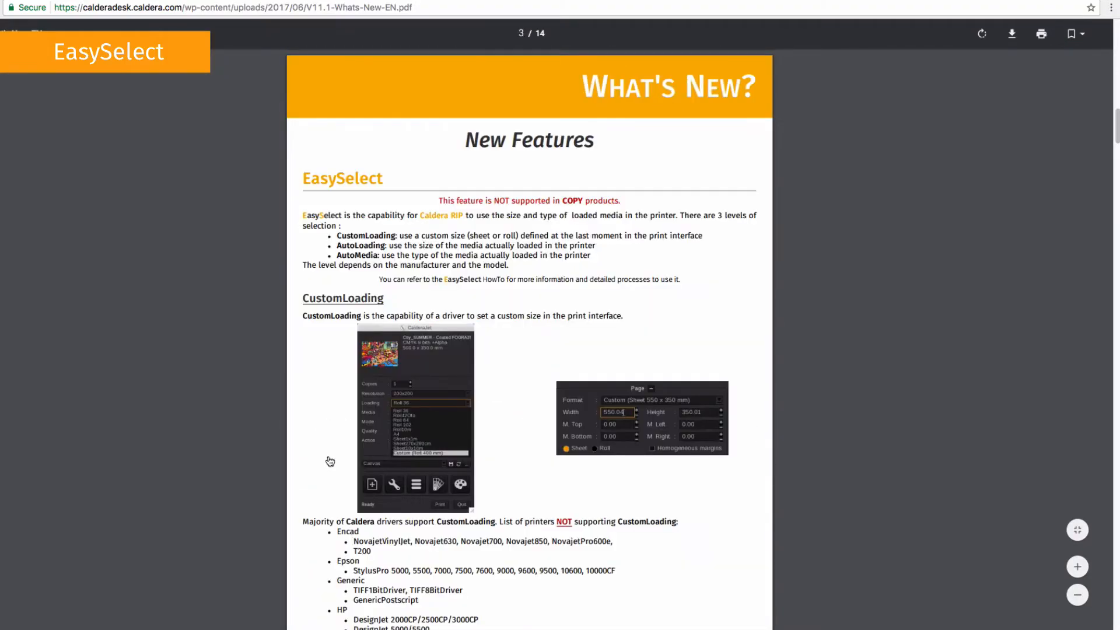
scroll("down", 3)
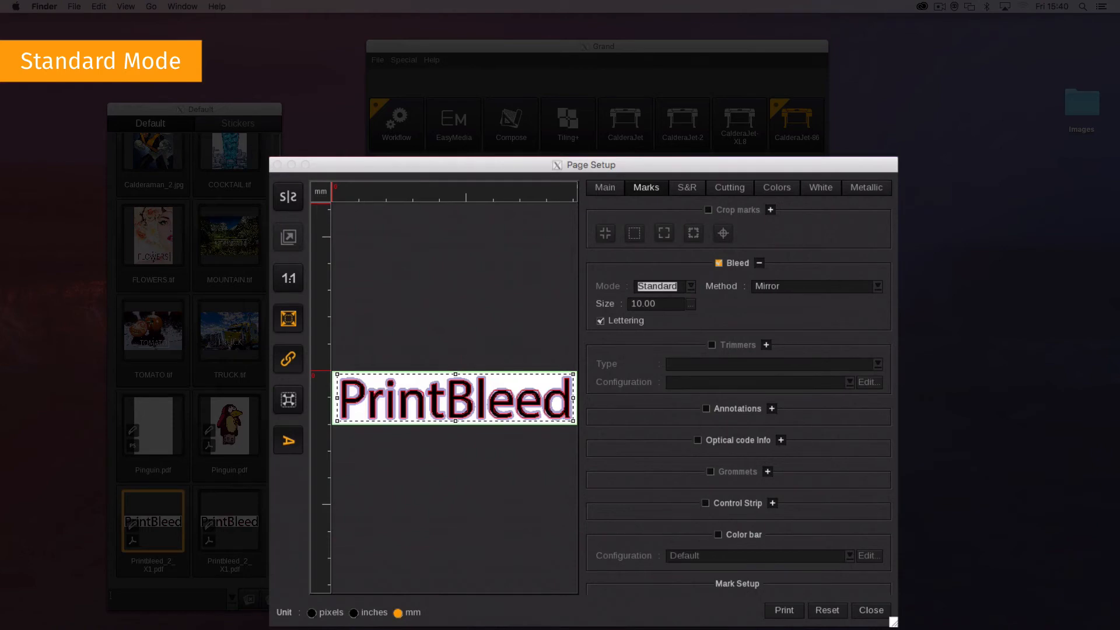
- In Marks, set the city image's bleed Mode to Canvas with the Duplicate method
left_click(689, 286)
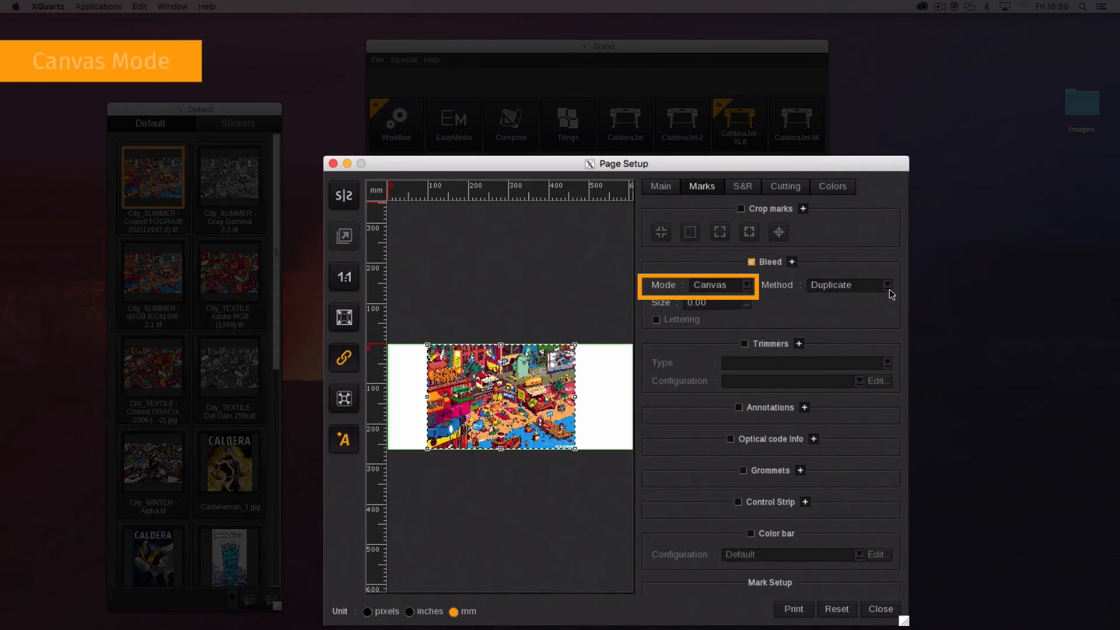
left_click(886, 285)
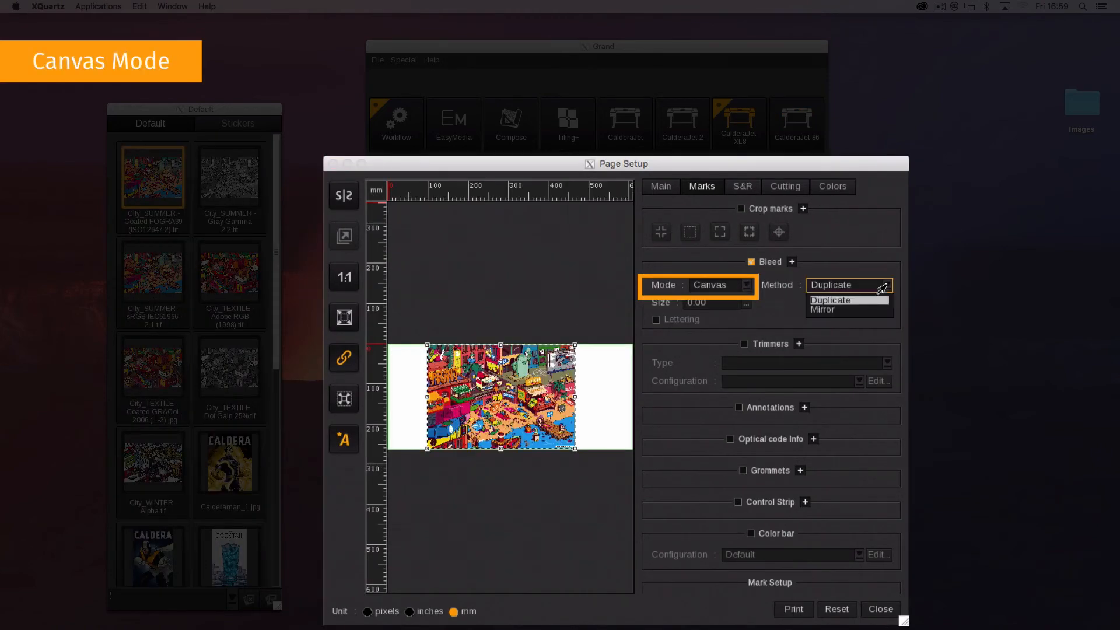
left_click(847, 284)
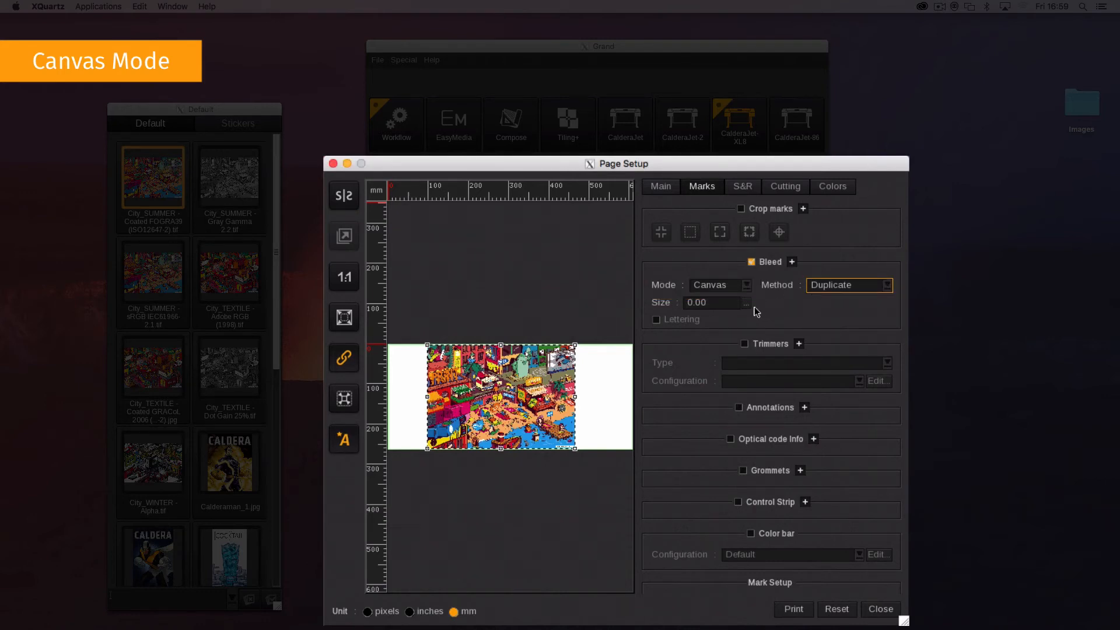
left_click(745, 304)
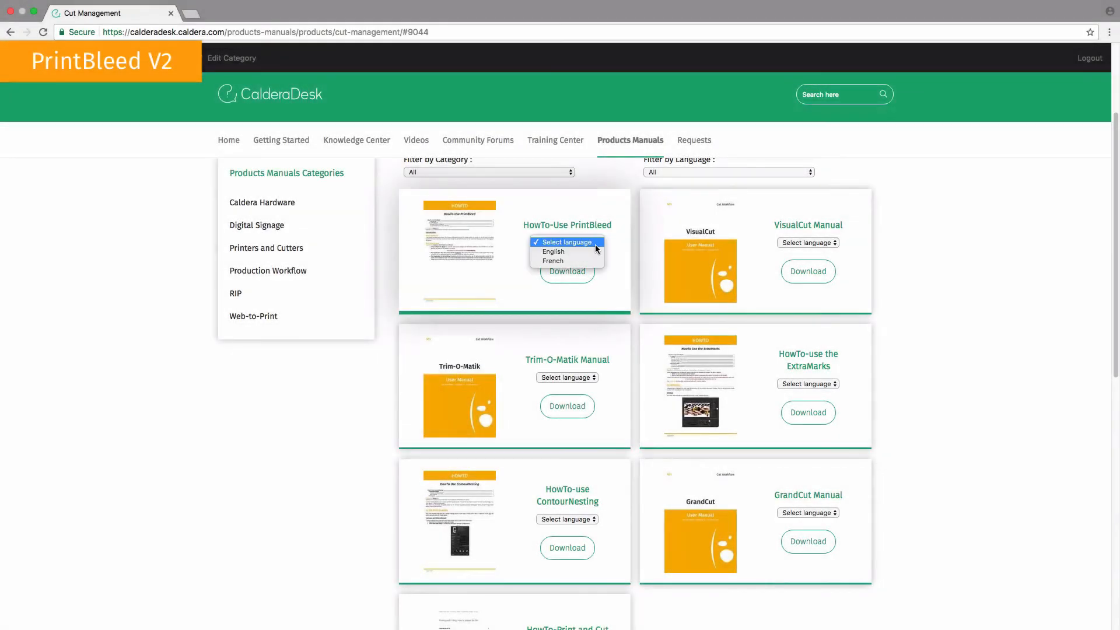
- Download the English Version 11 HowTo-Use PrintBleed manual as a PDF
left_click(553, 252)
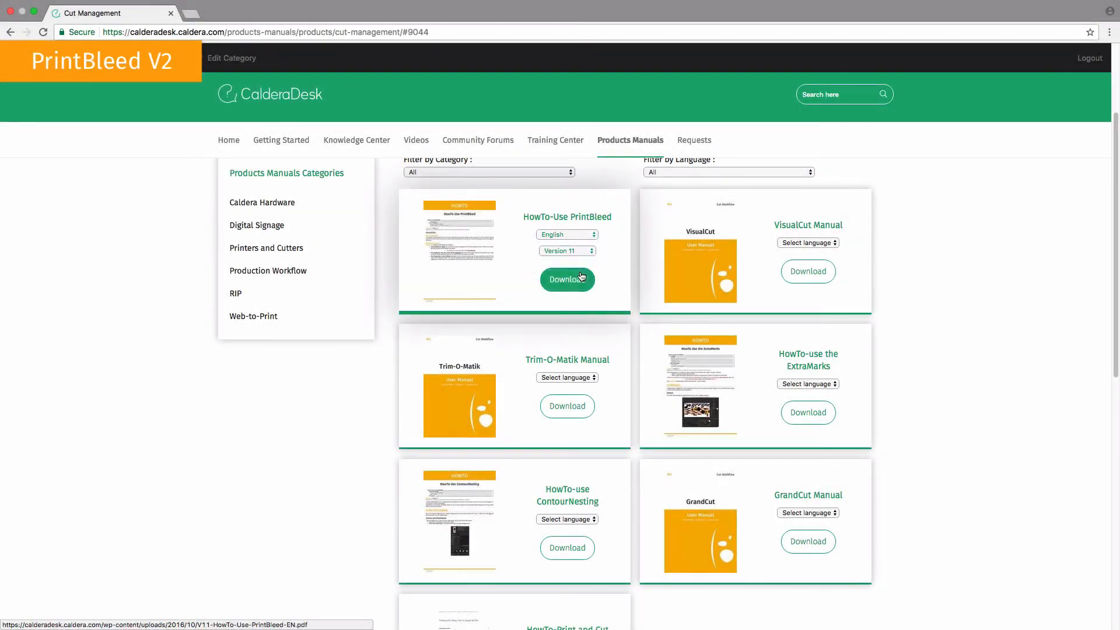
left_click(567, 279)
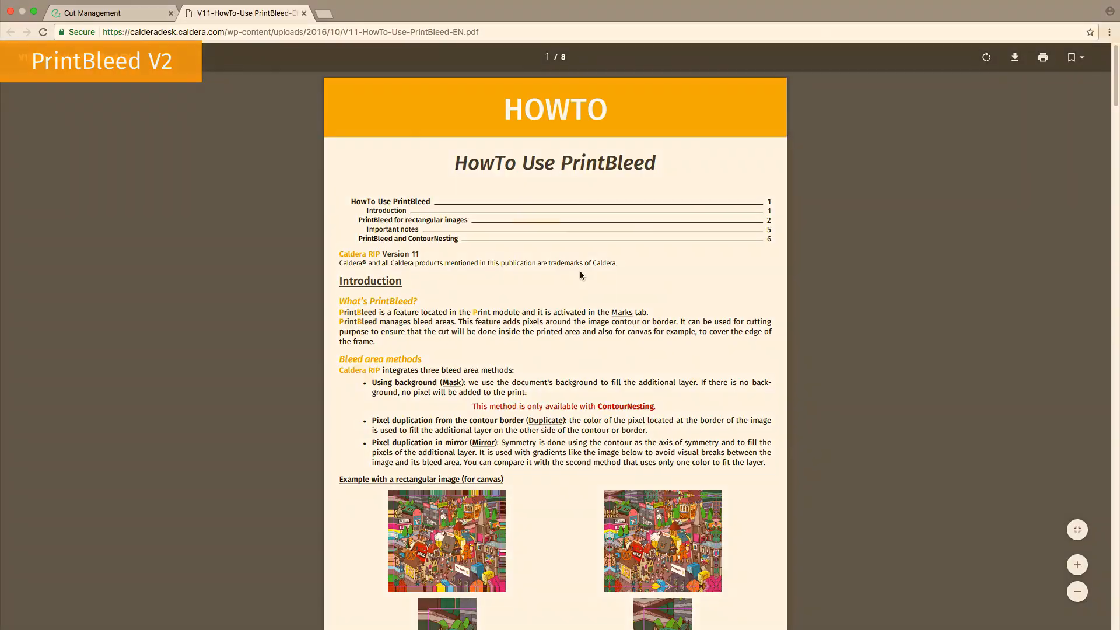